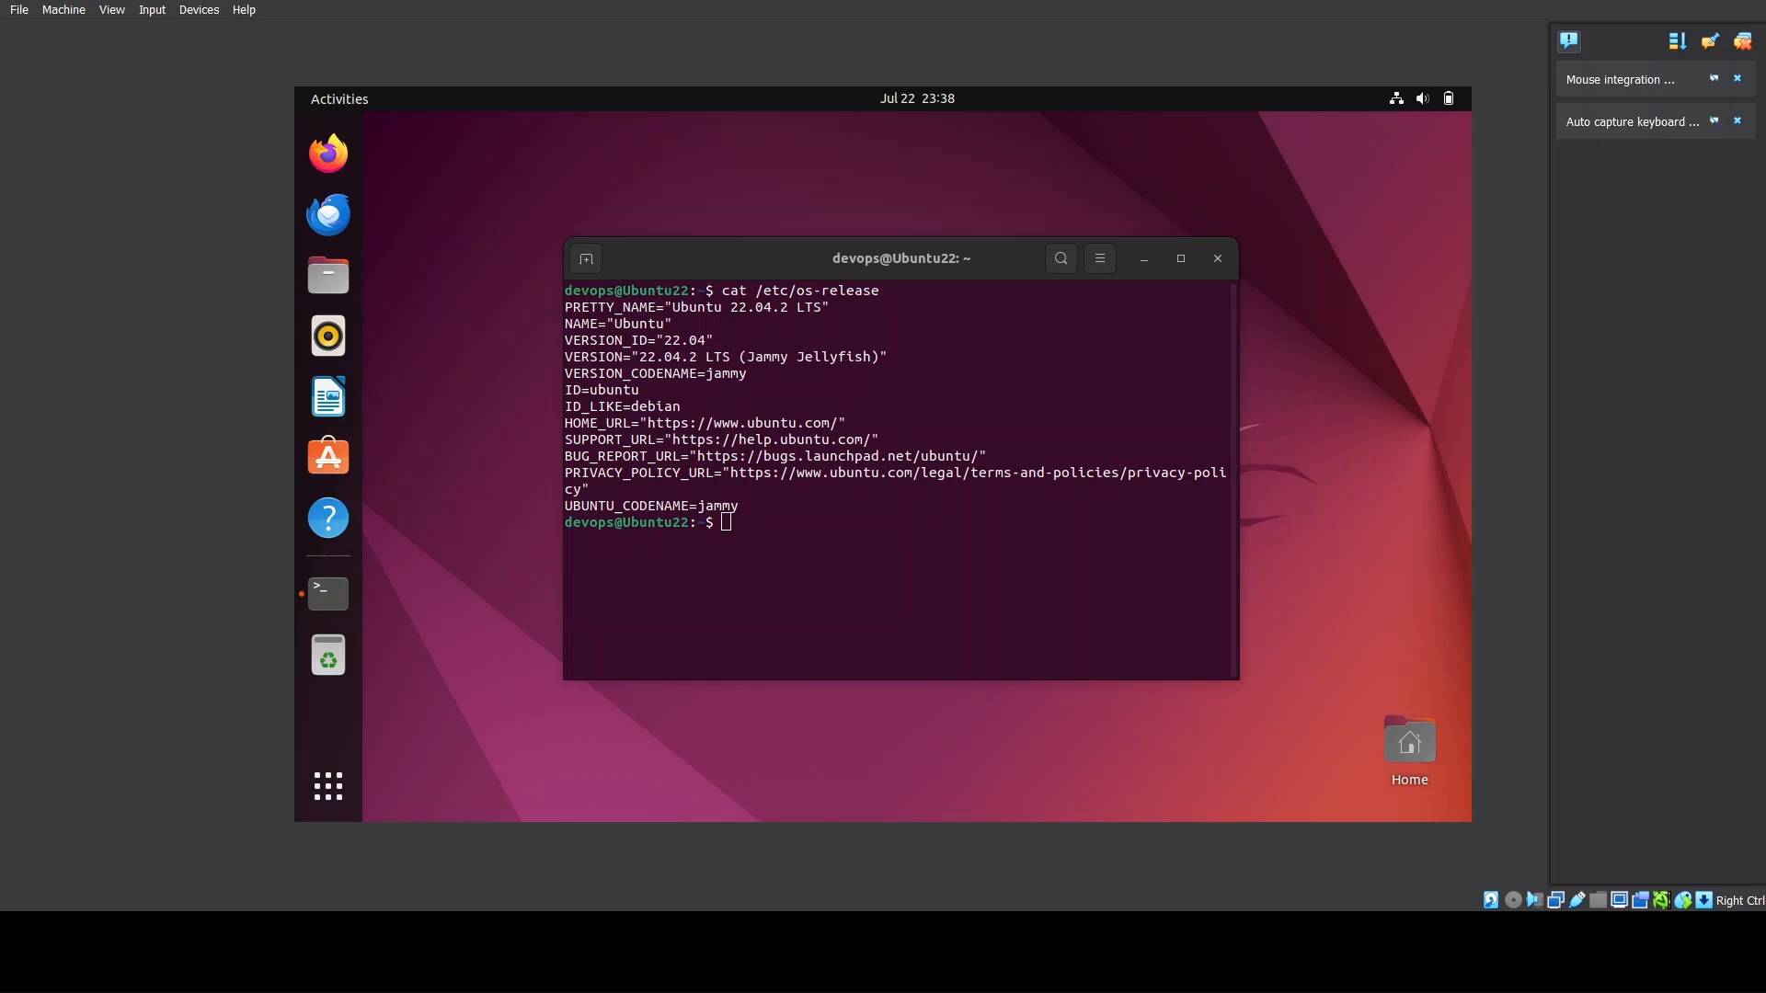
mouse_move(327, 154)
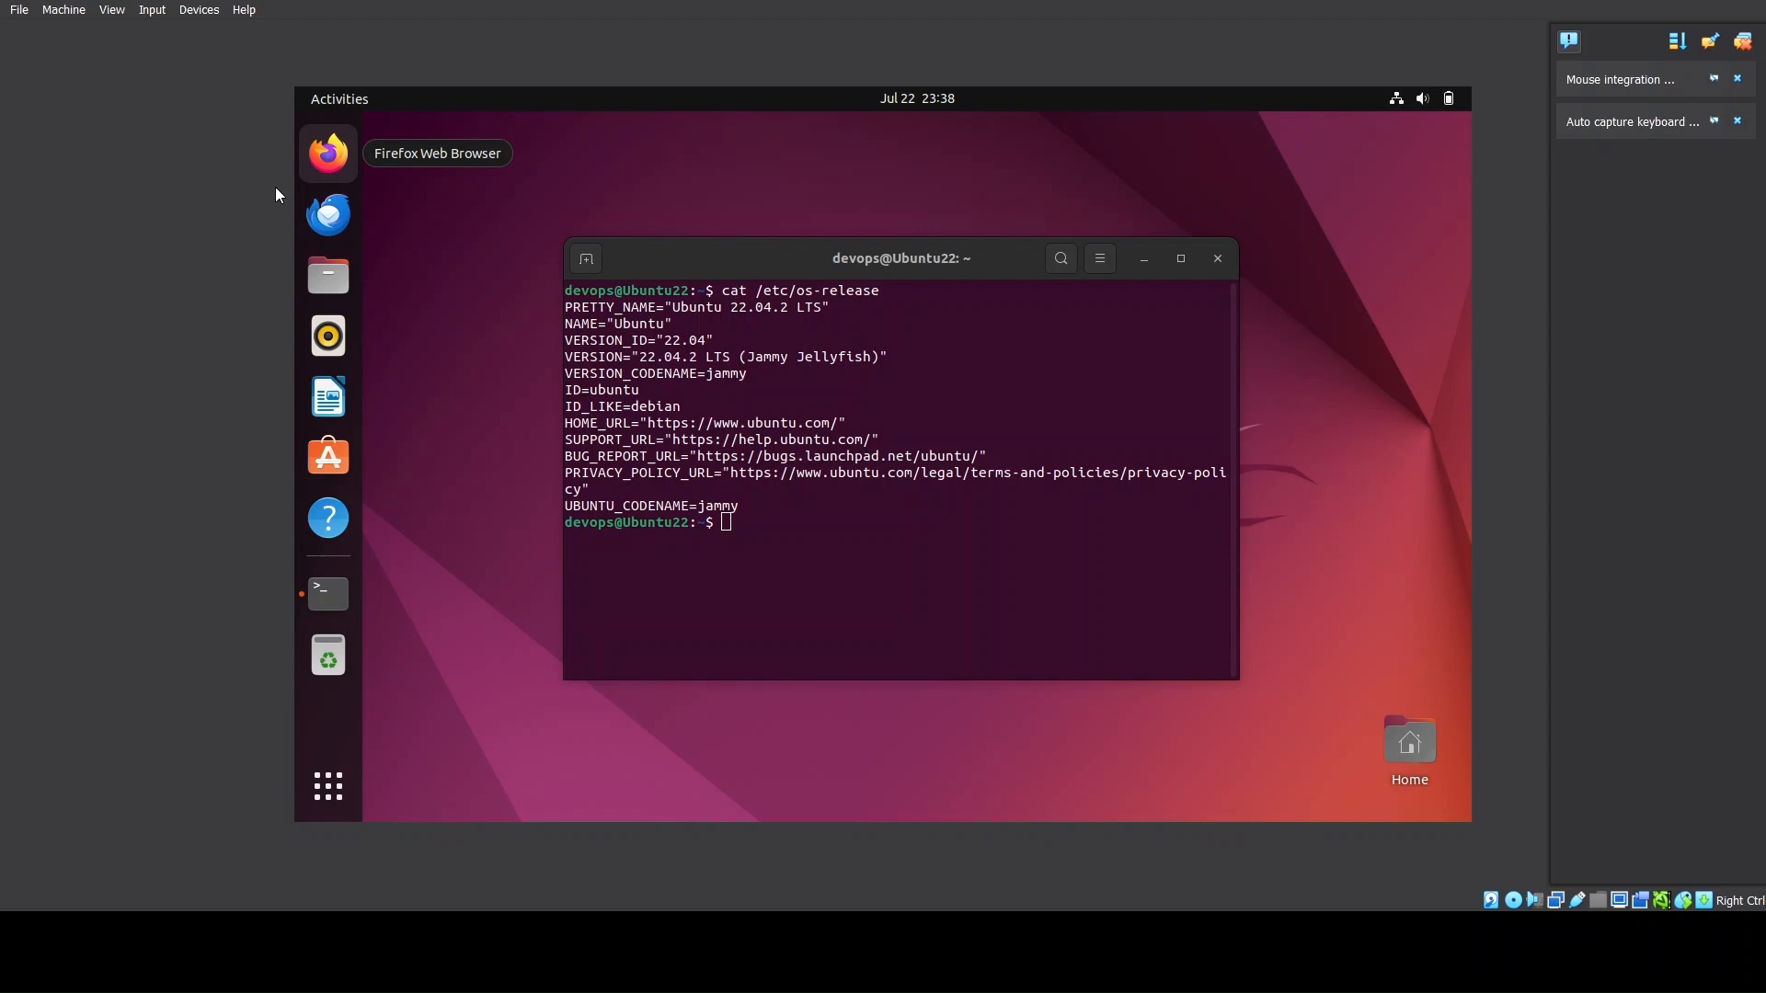
mouse_move(267, 59)
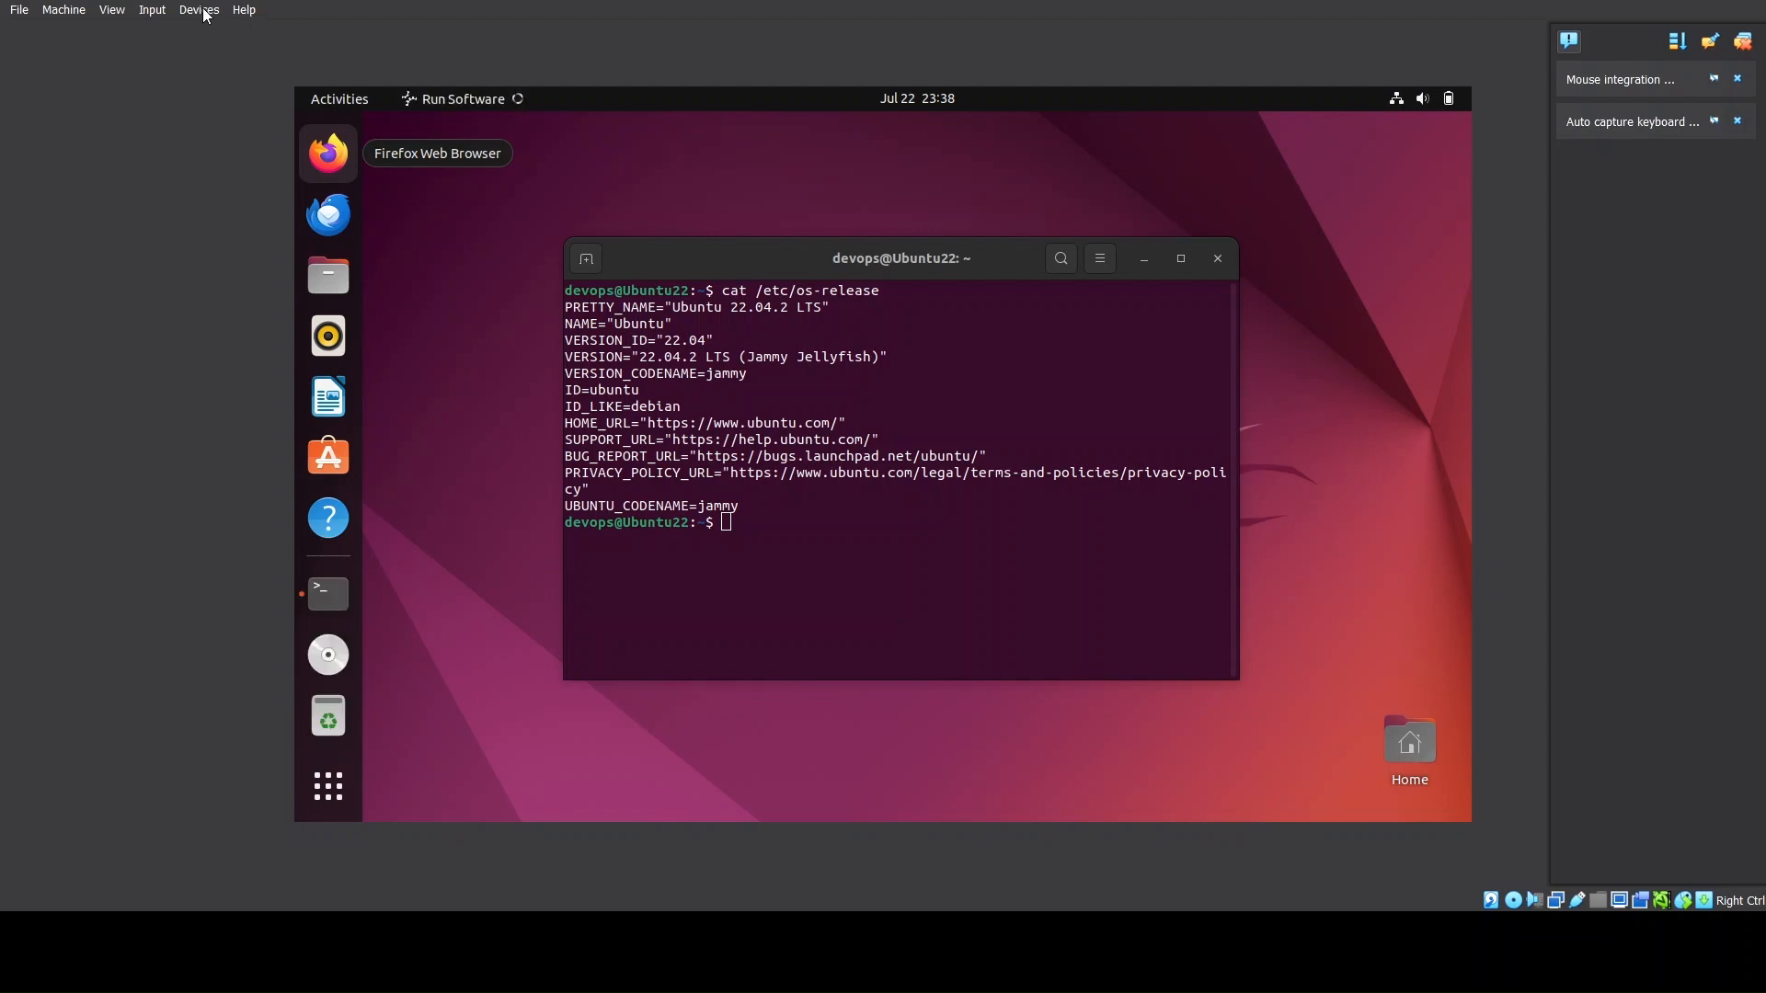
mouse_move(476, 225)
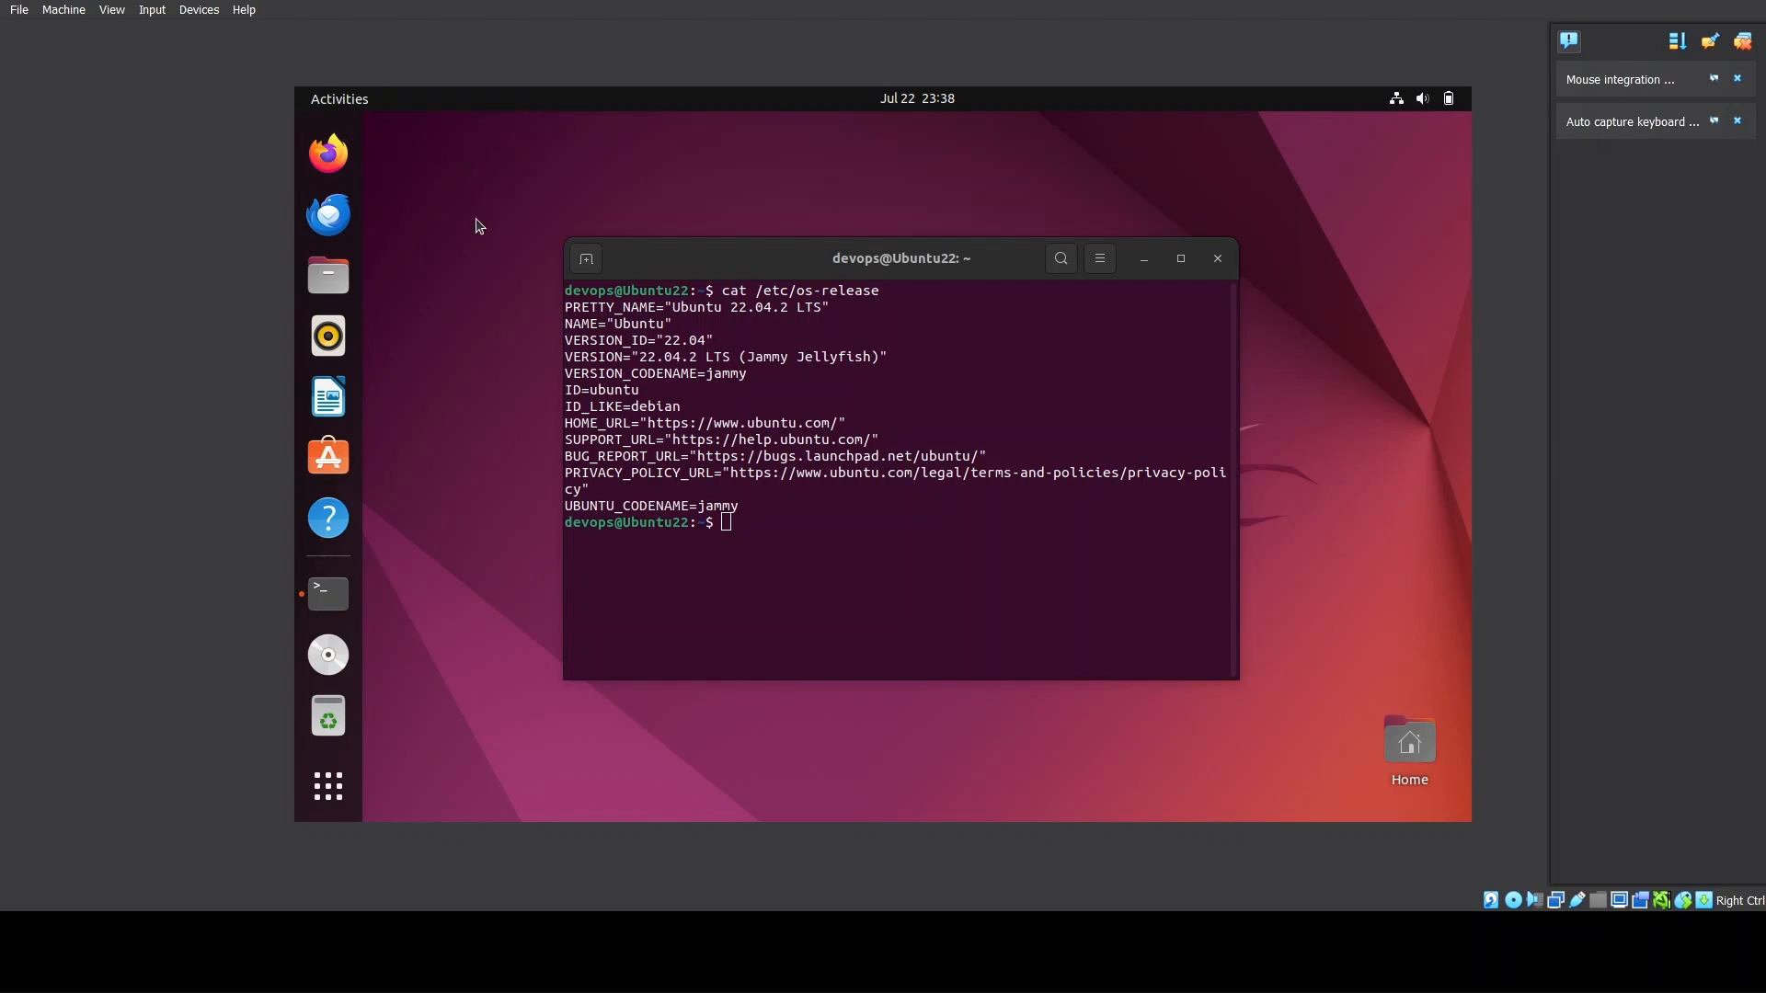
mouse_move(327, 654)
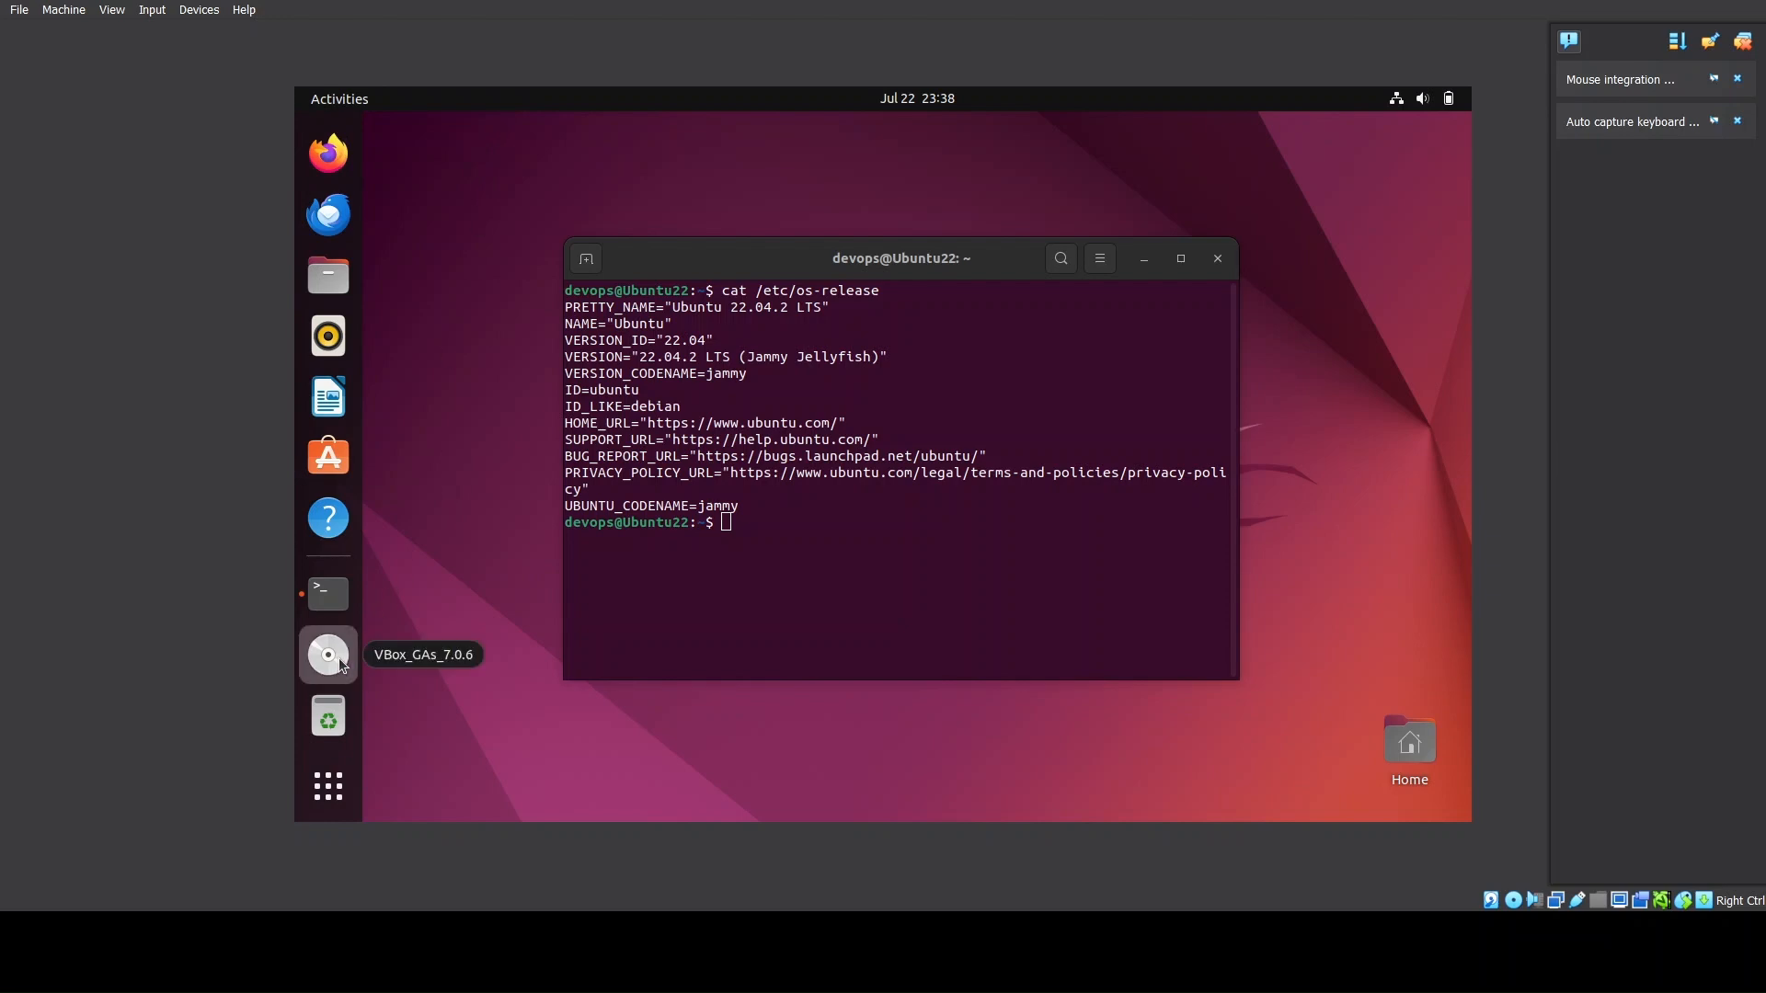
Step: Open the VBox_GAs_7.0.6 disc contents and bring up the folder's context menu
left_click(328, 656)
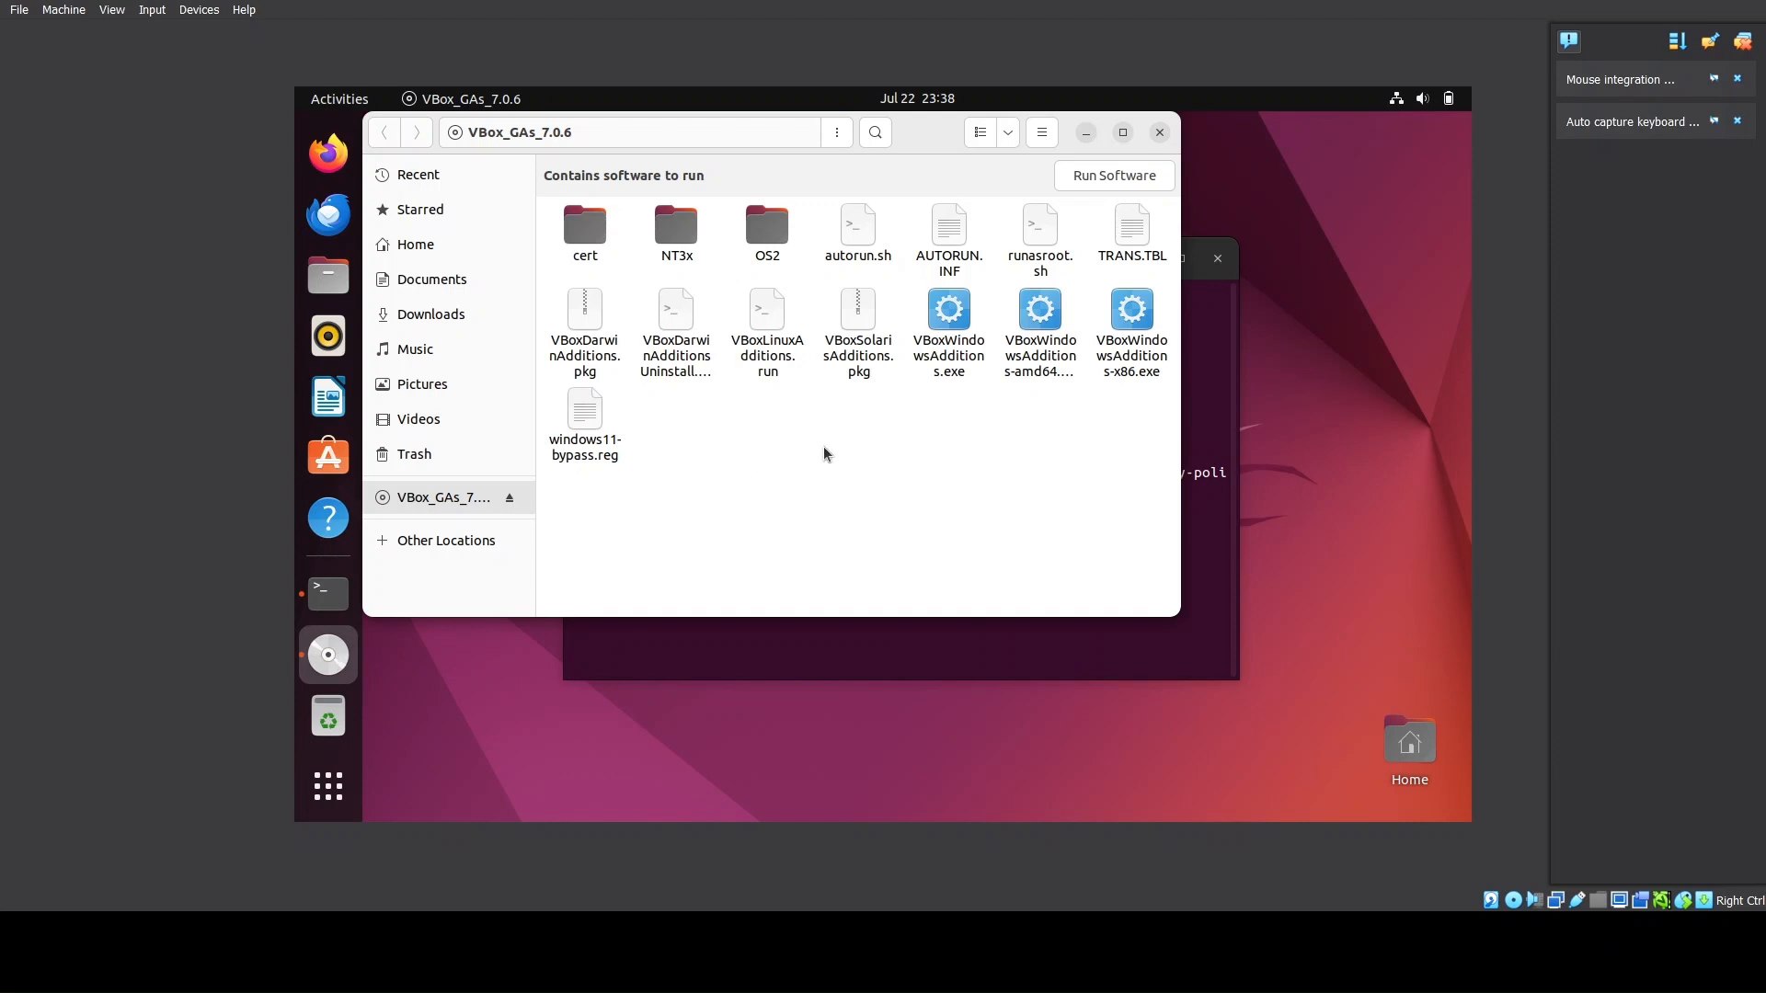
right_click(826, 455)
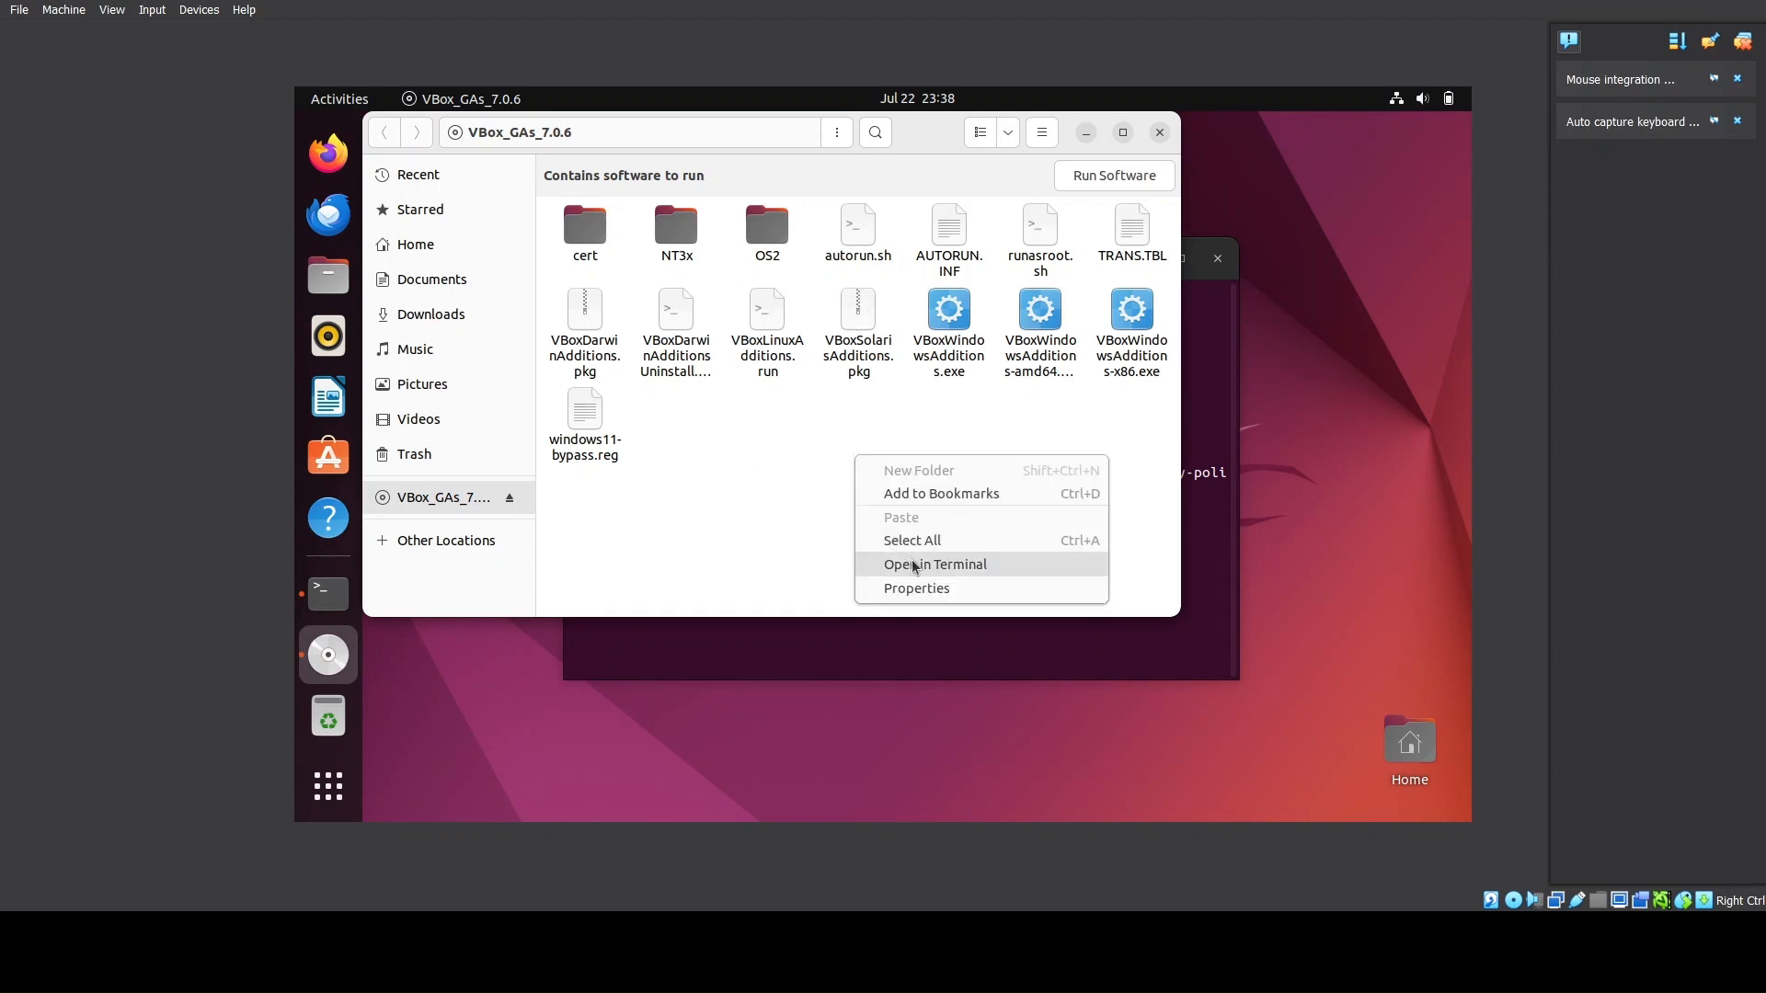
Step: Open a terminal in the disc folder and run ./autorun.sh
left_click(934, 564)
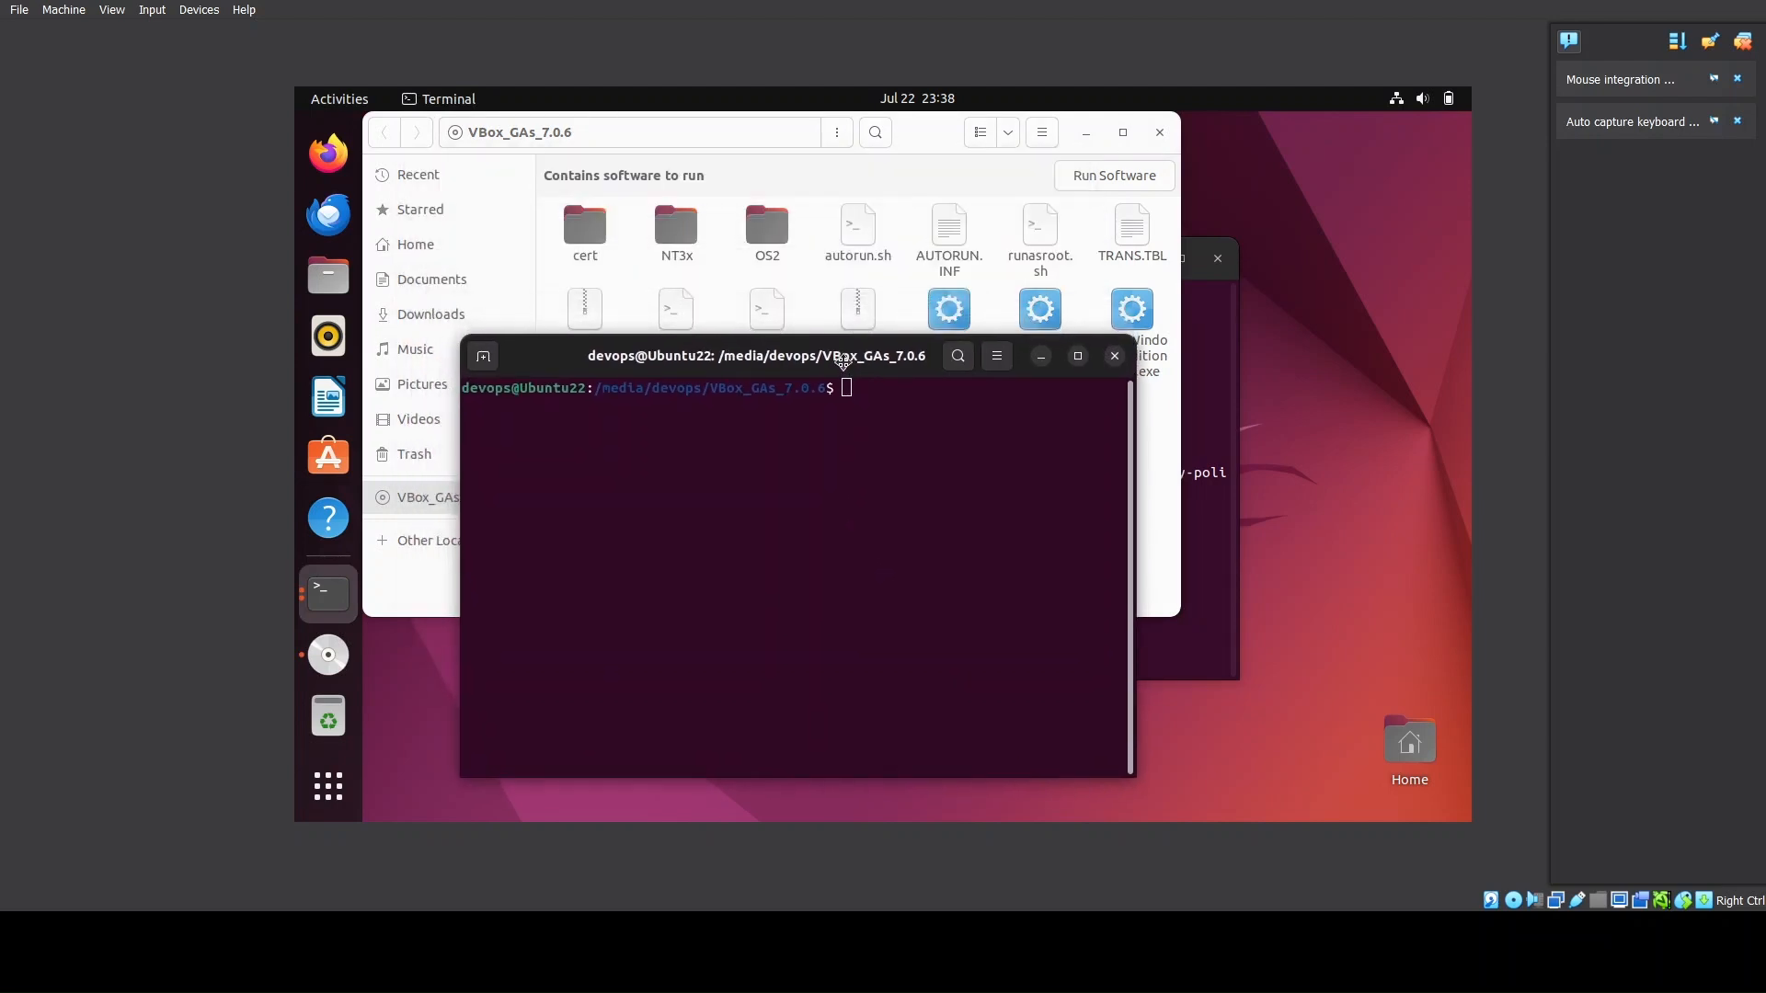
type("./a")
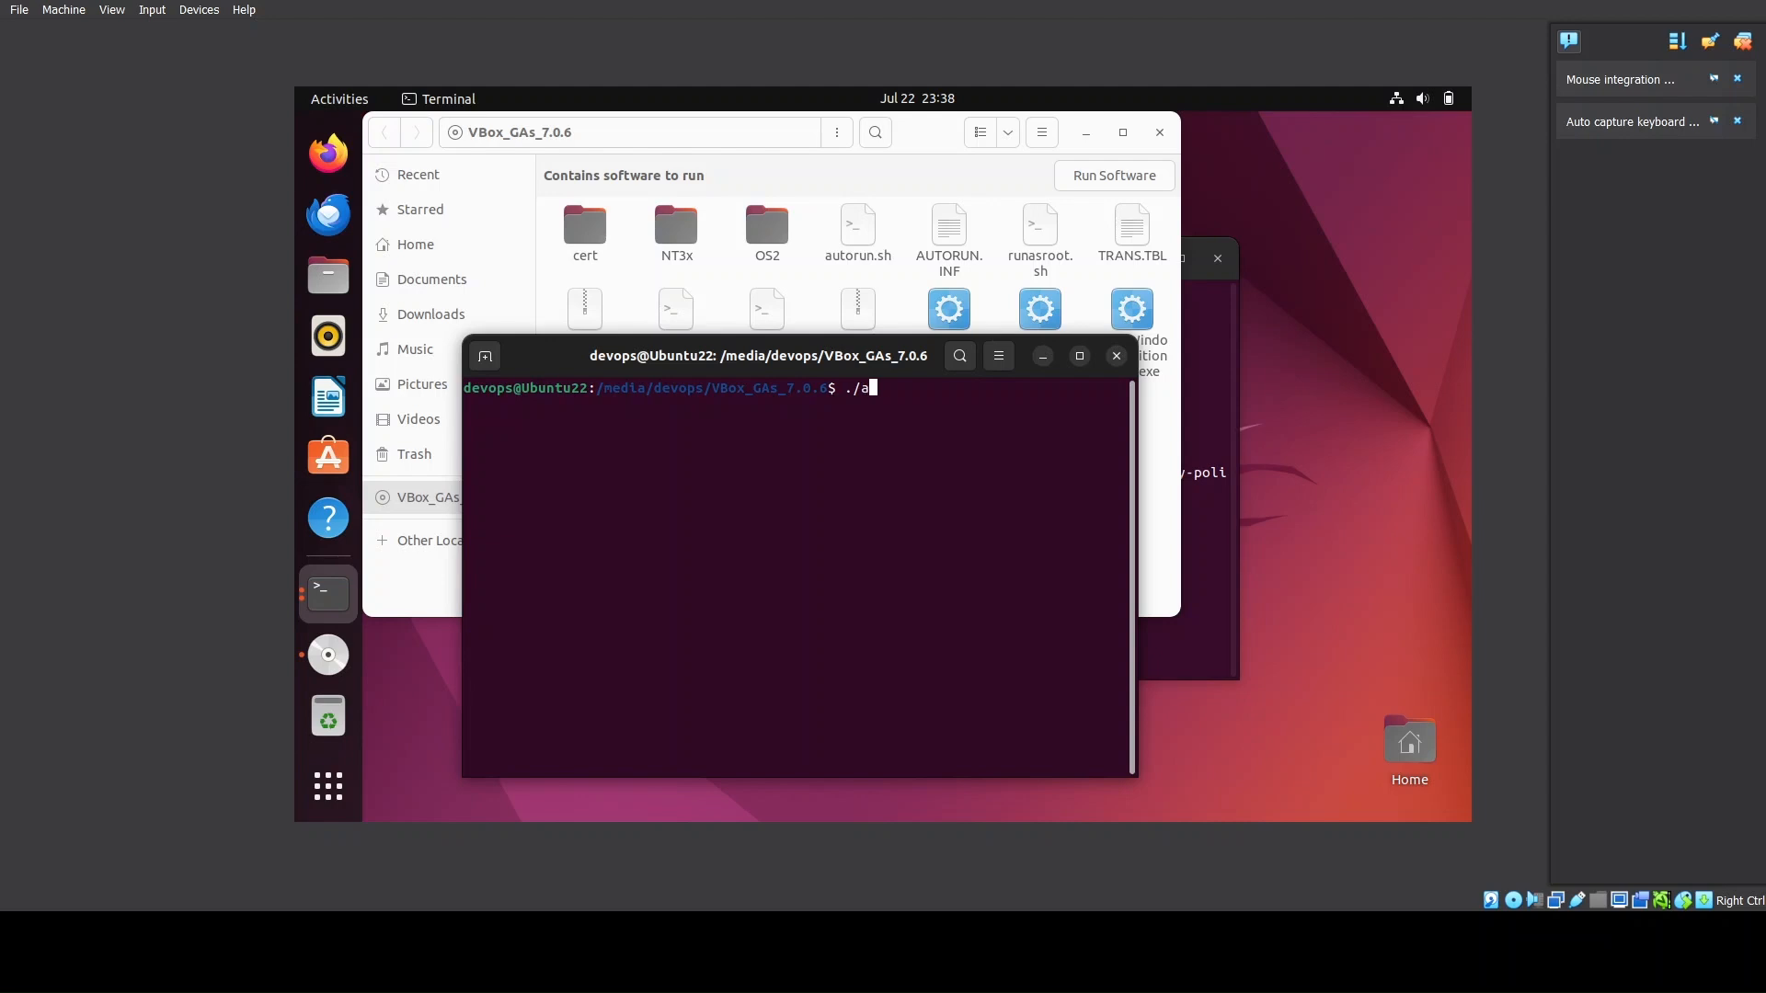
type("utorun.sh")
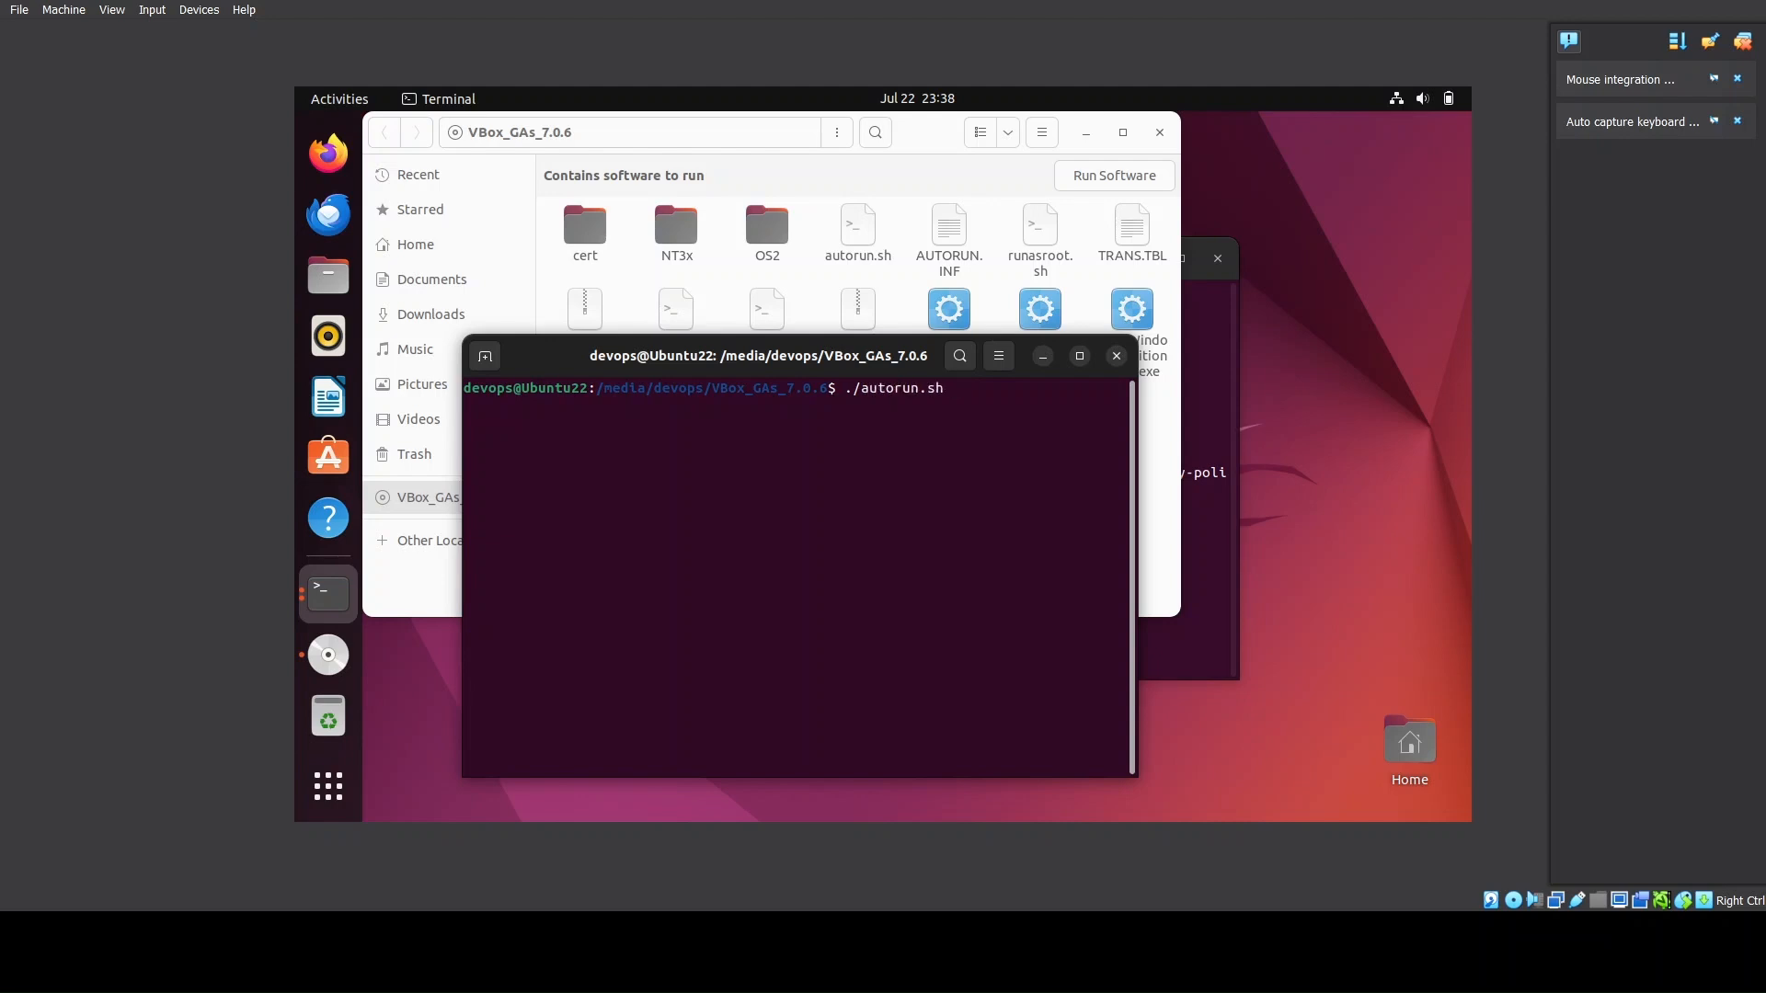
key("Return")
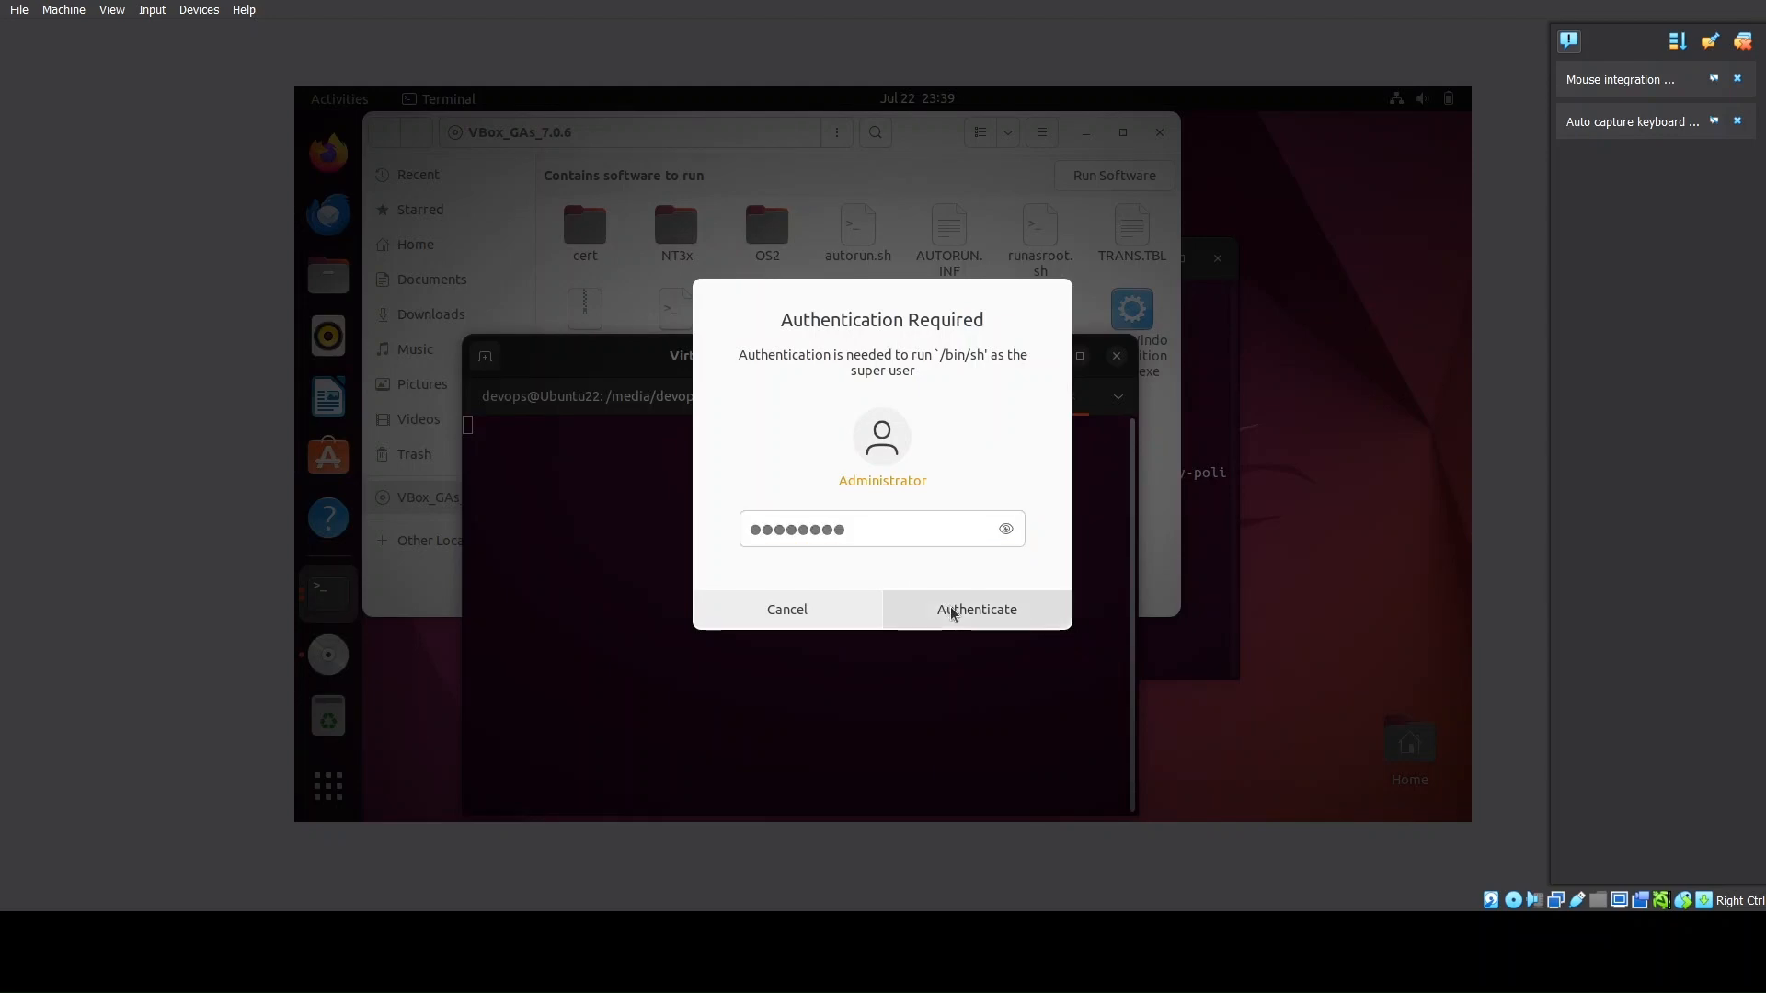
Step: Authenticate the Guest Additions 7.0.6 installer, then close its window once it finishes
left_click(975, 609)
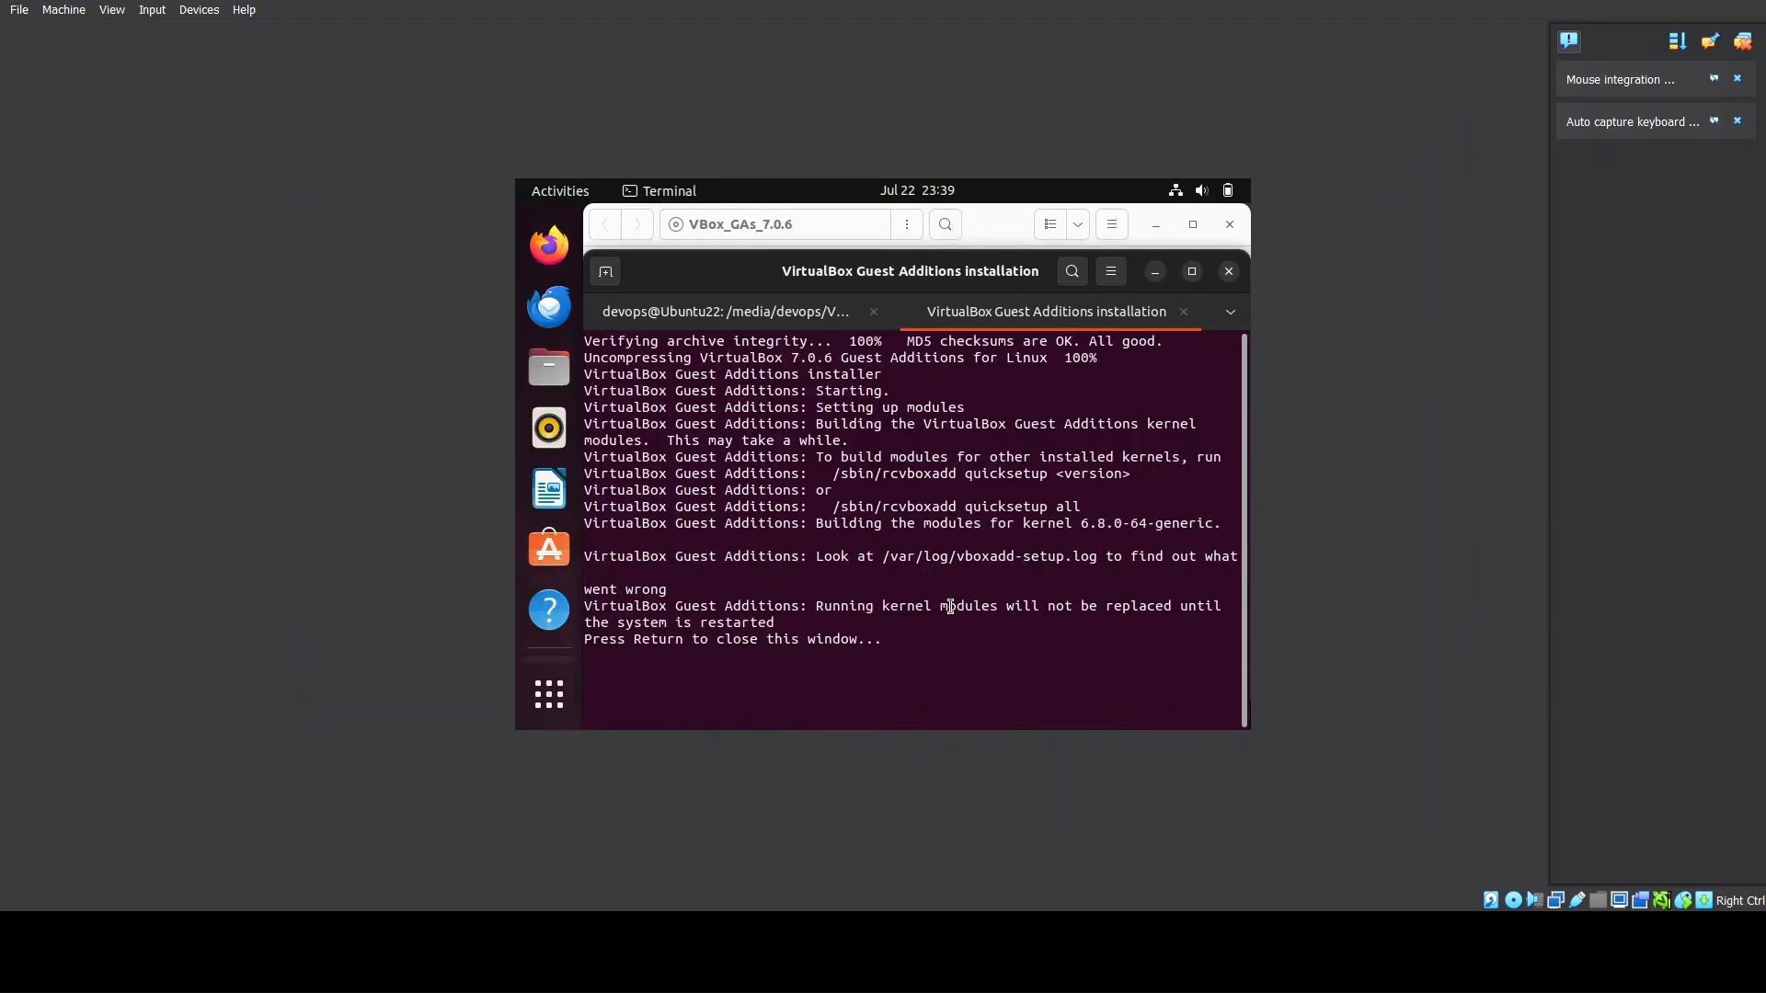
key("Return")
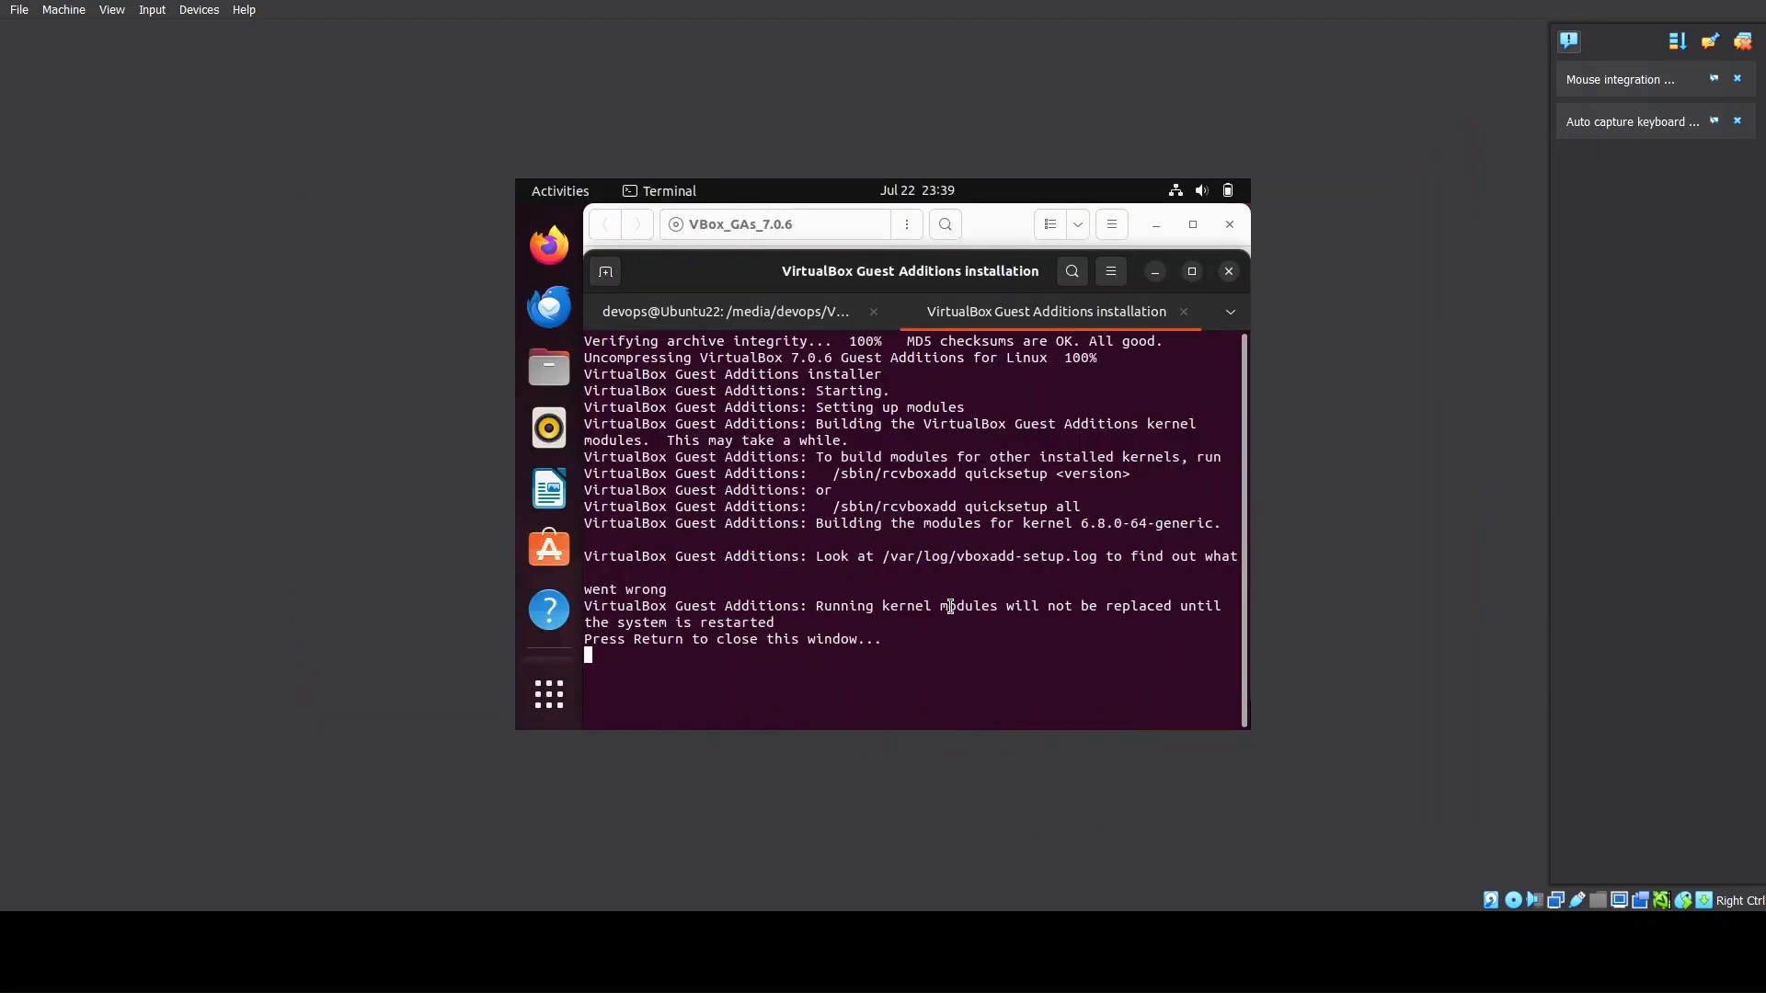
key("Return")
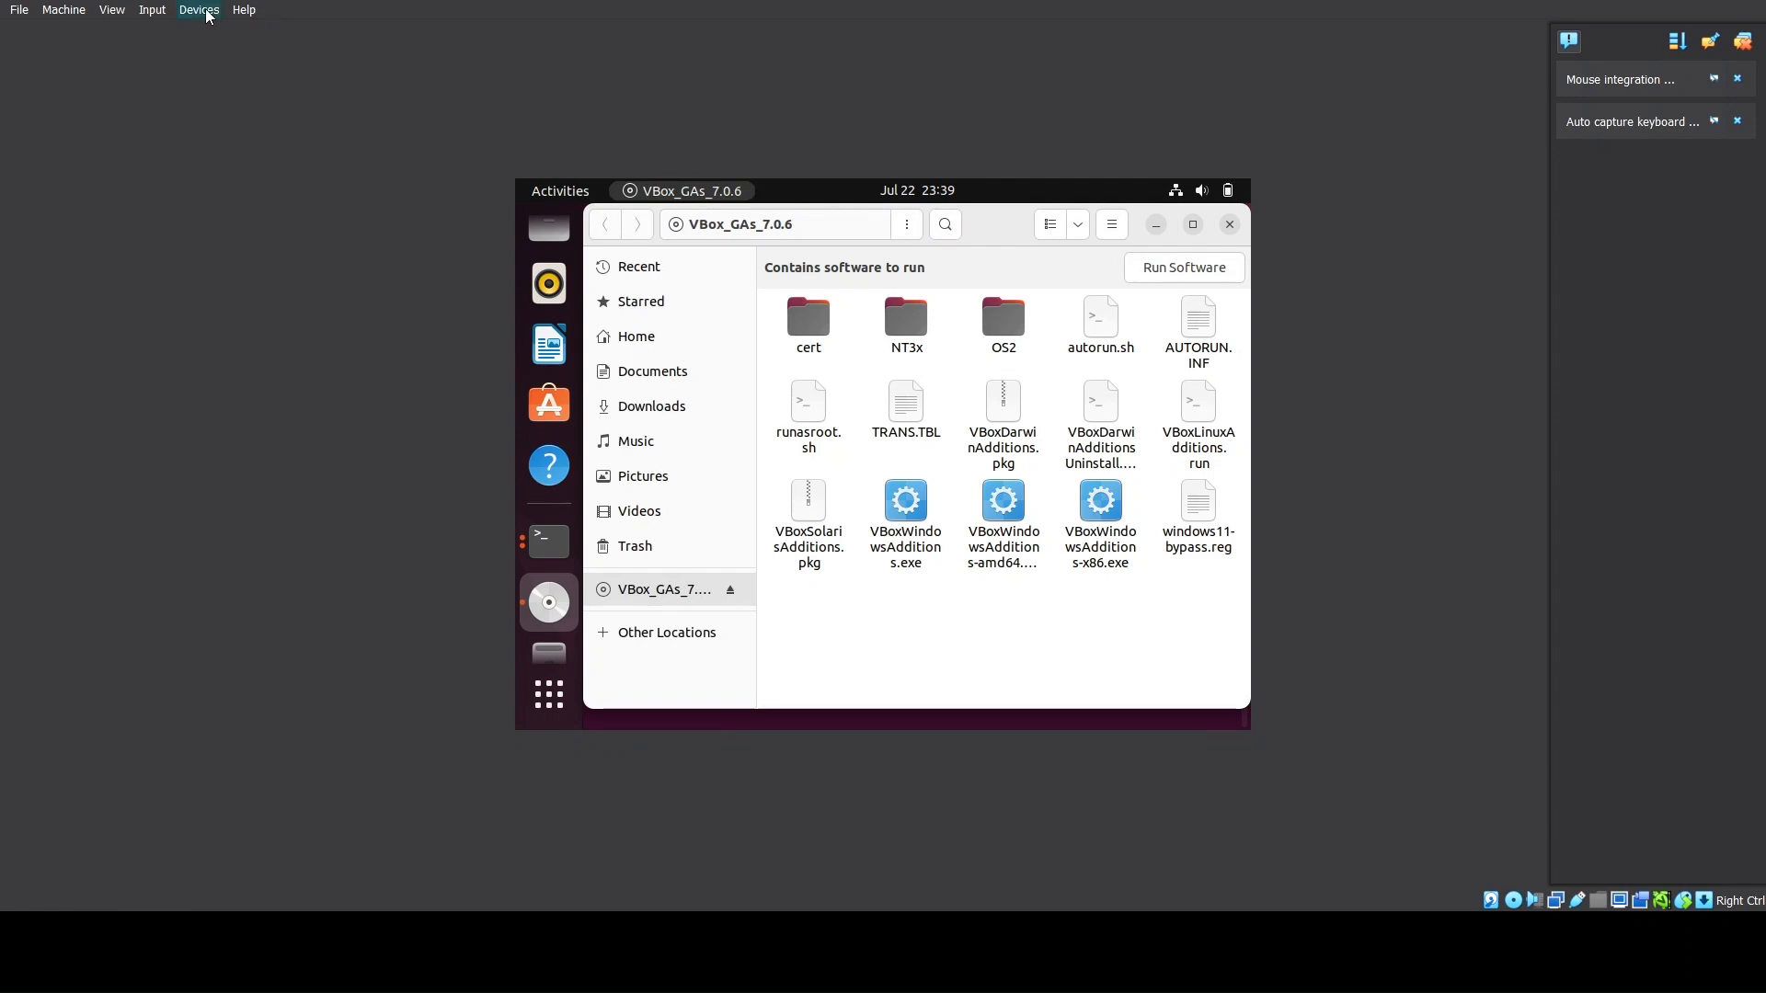
mouse_move(110, 9)
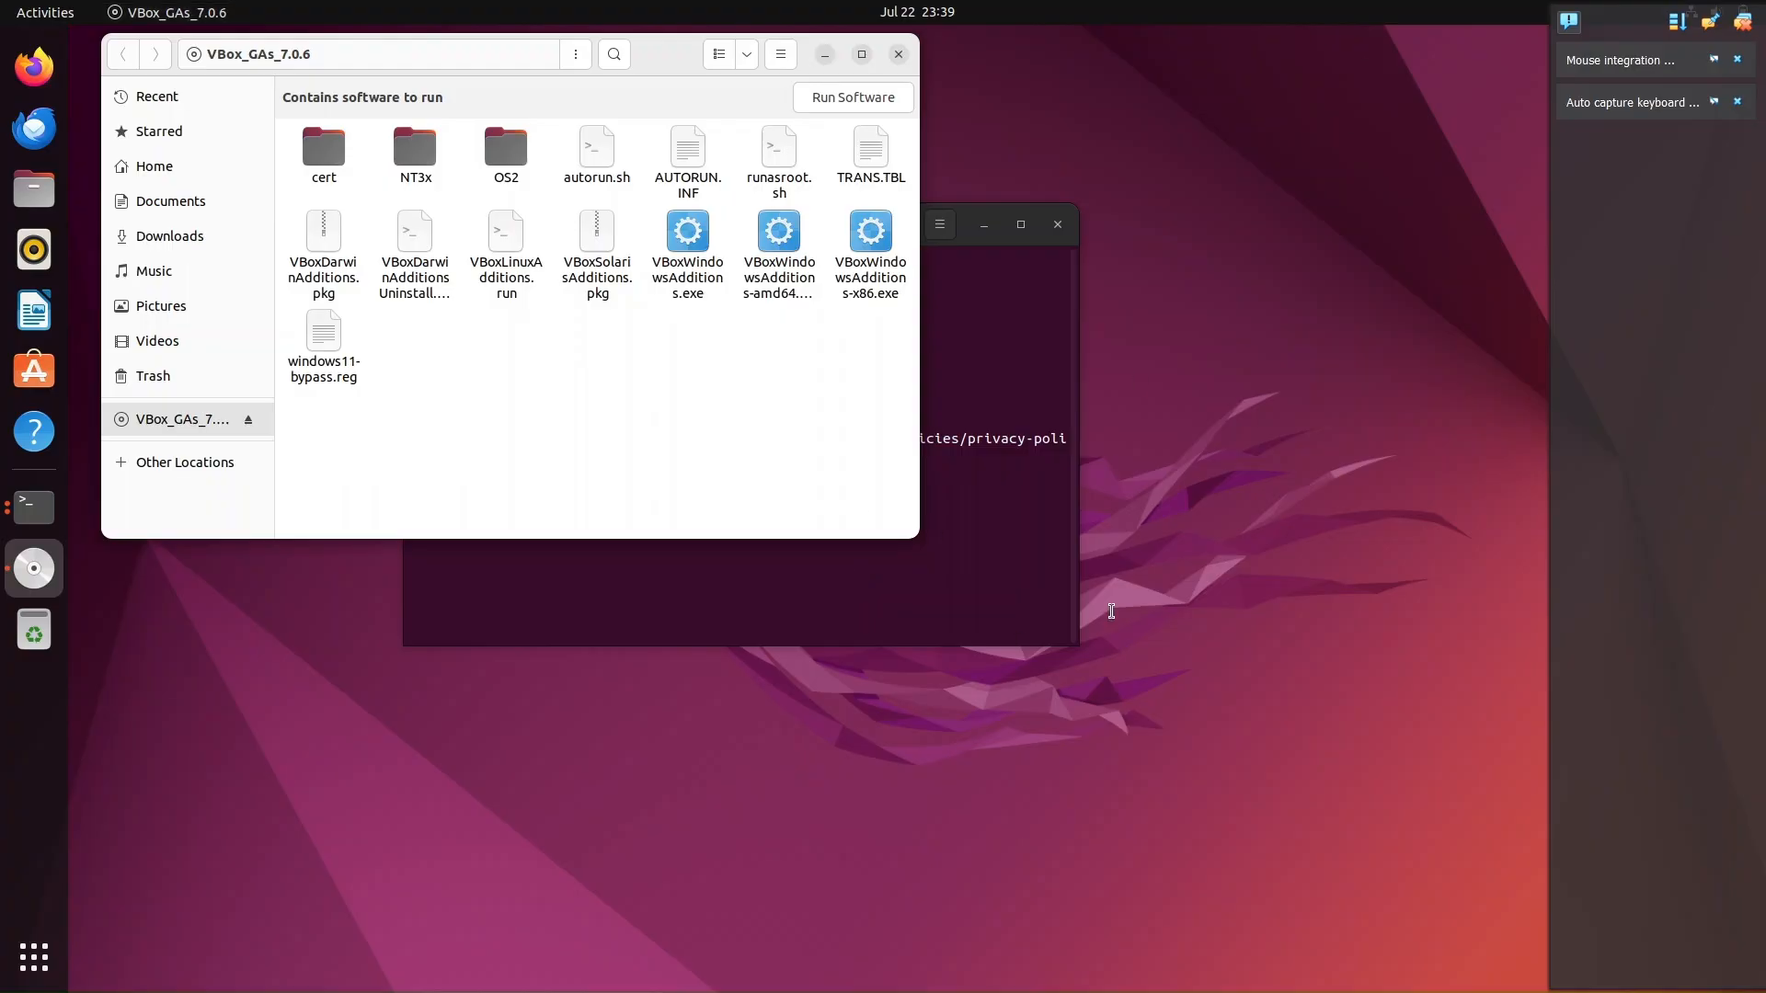
Step: Dismiss the Mouse integration notification with full-screen mode active
left_click(1737, 60)
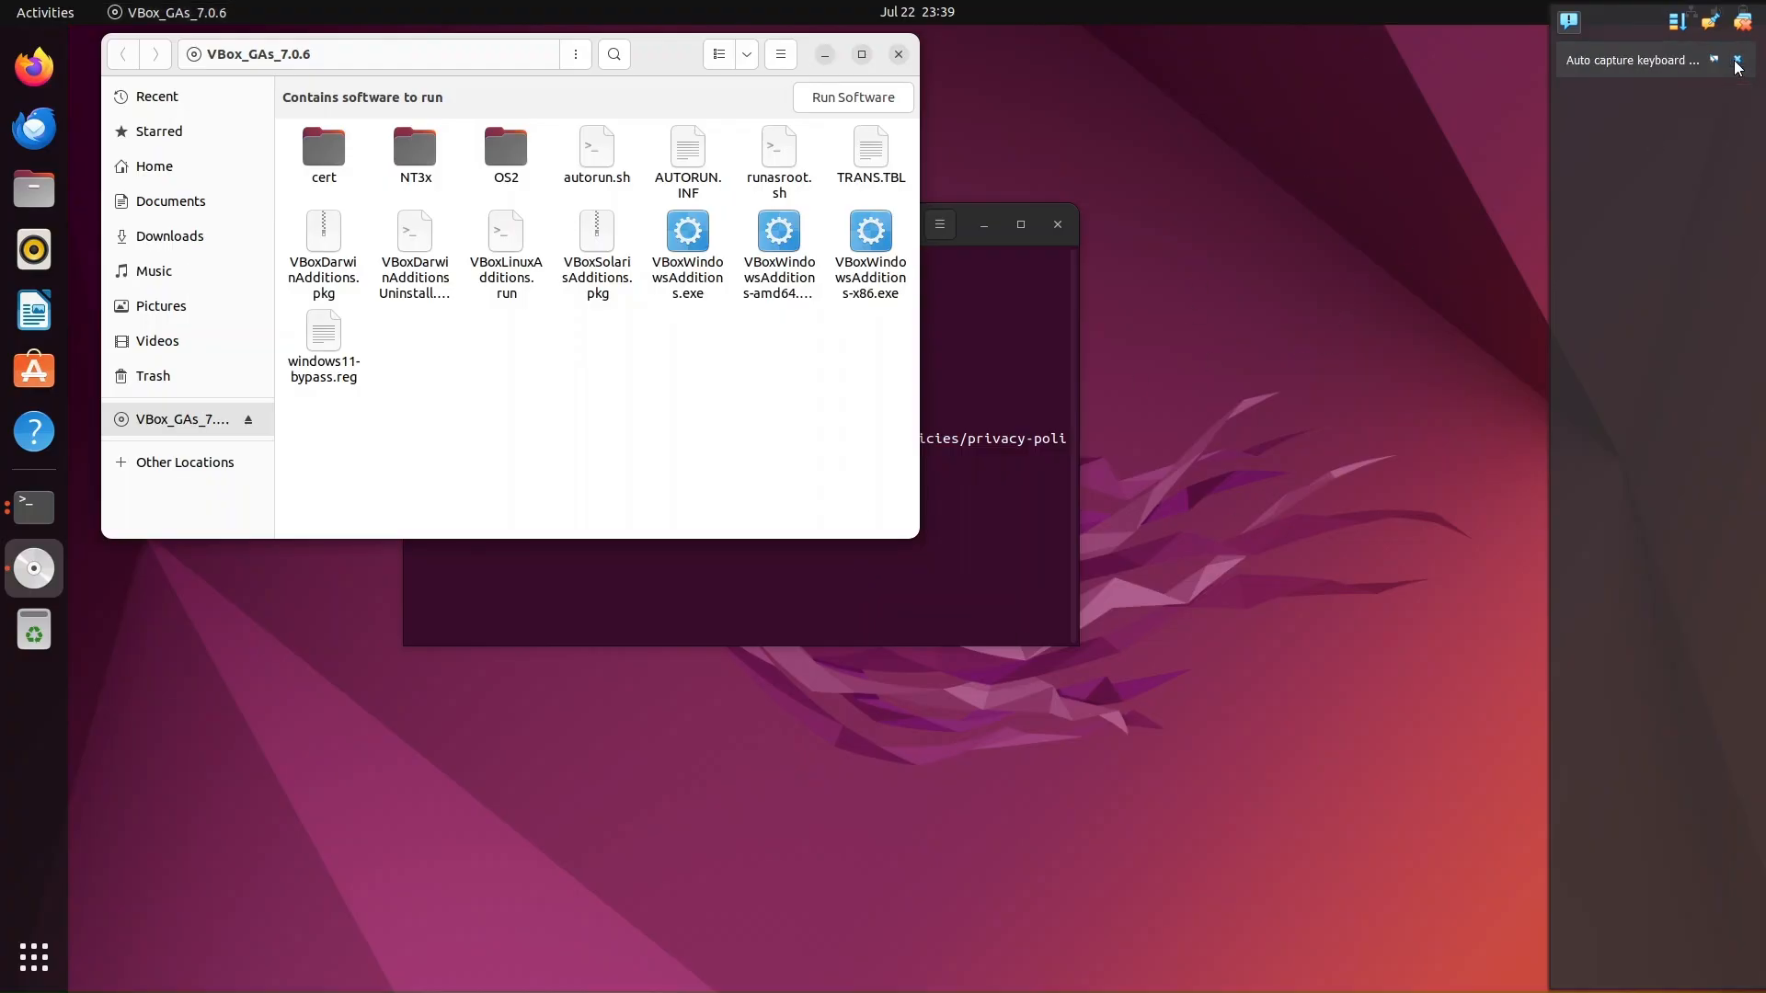